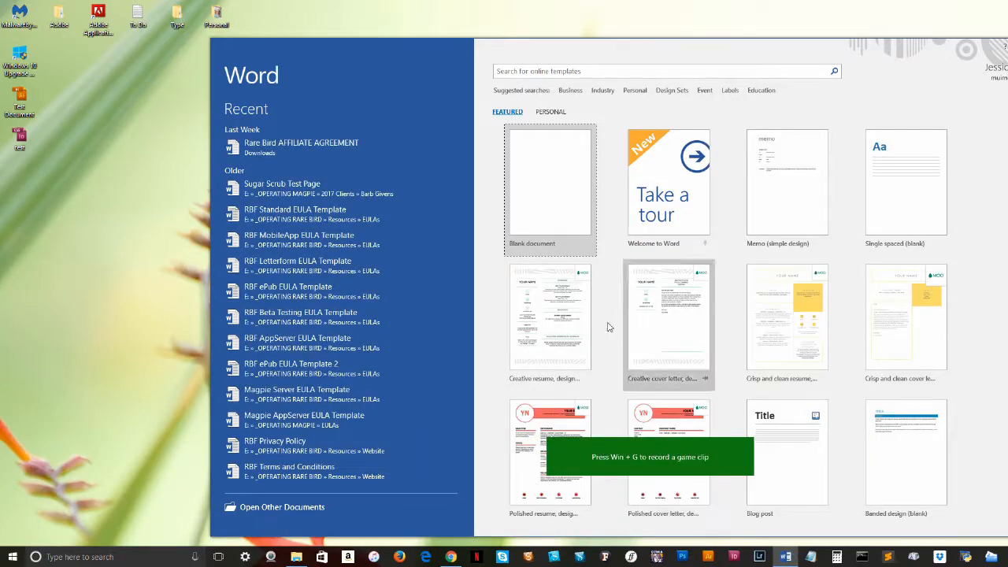
- Start a new blank document for the display-font heading
left_click(548, 186)
type("TEST DOCUMENT SHOWING LETTERS AND ALTERNATES!")
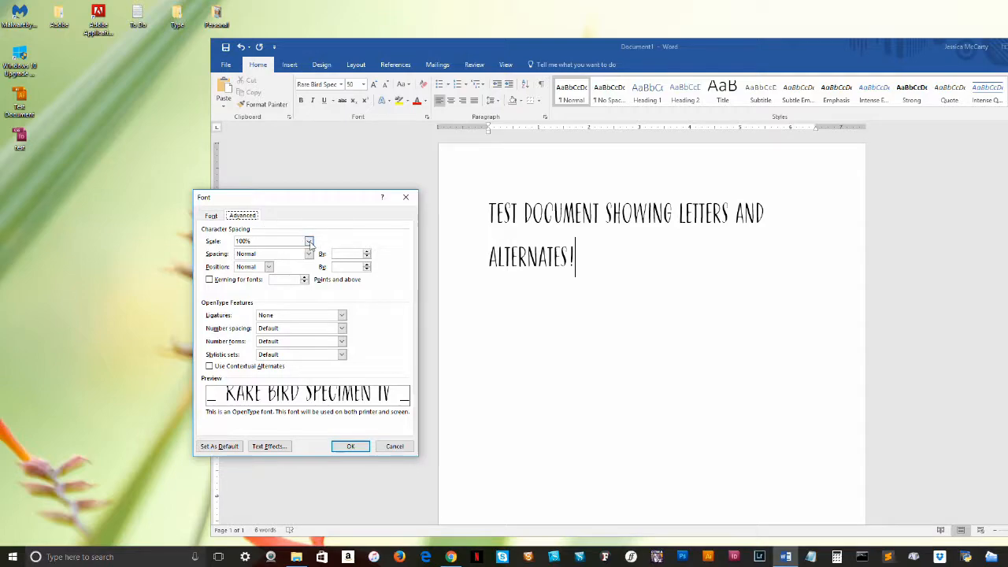
- Enable Kerning for fonts and Use Contextual Alternates on the heading text
left_click(340, 329)
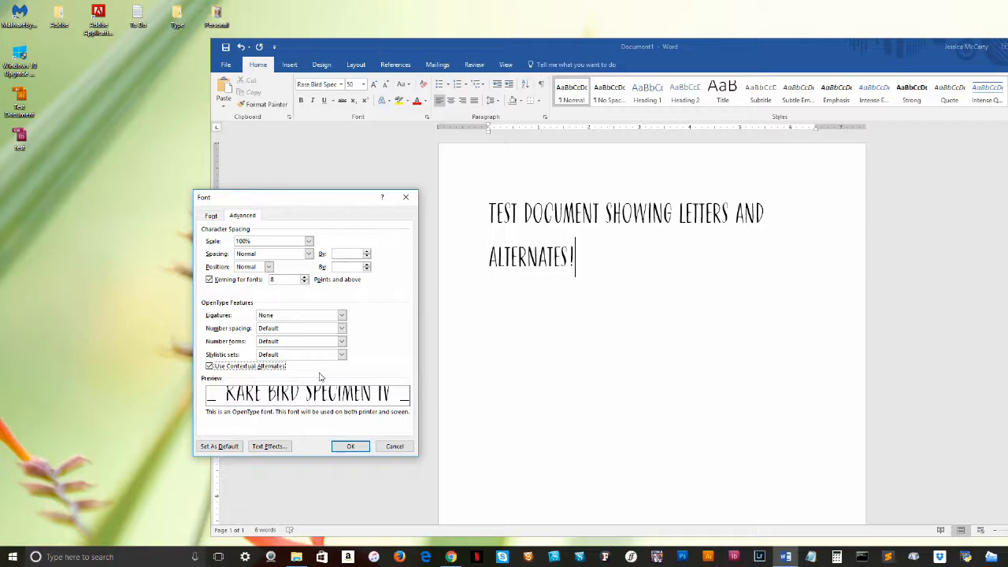
left_click(209, 365)
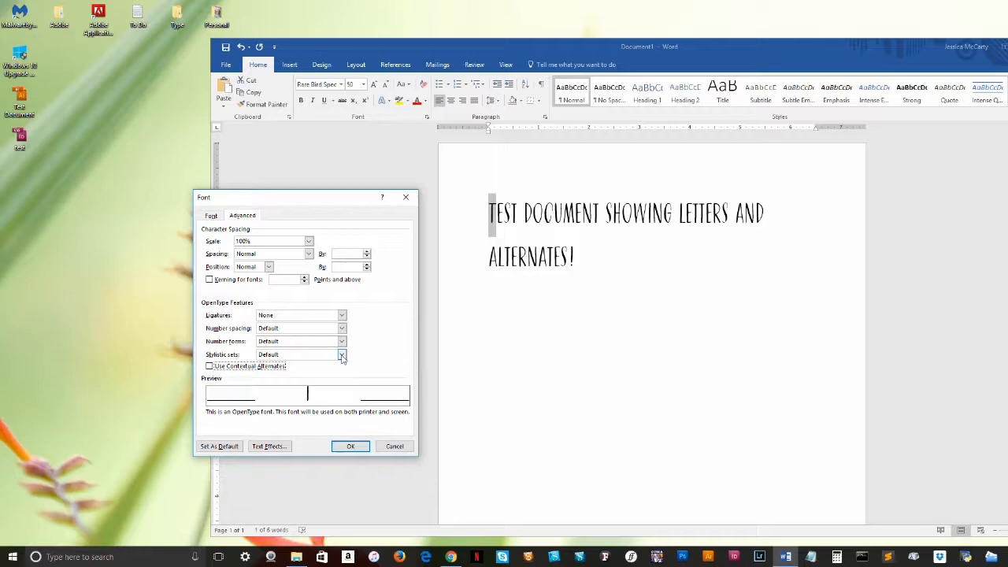
- Choose a stylistic set for the opening T and apply the alternate glyph
left_click(341, 354)
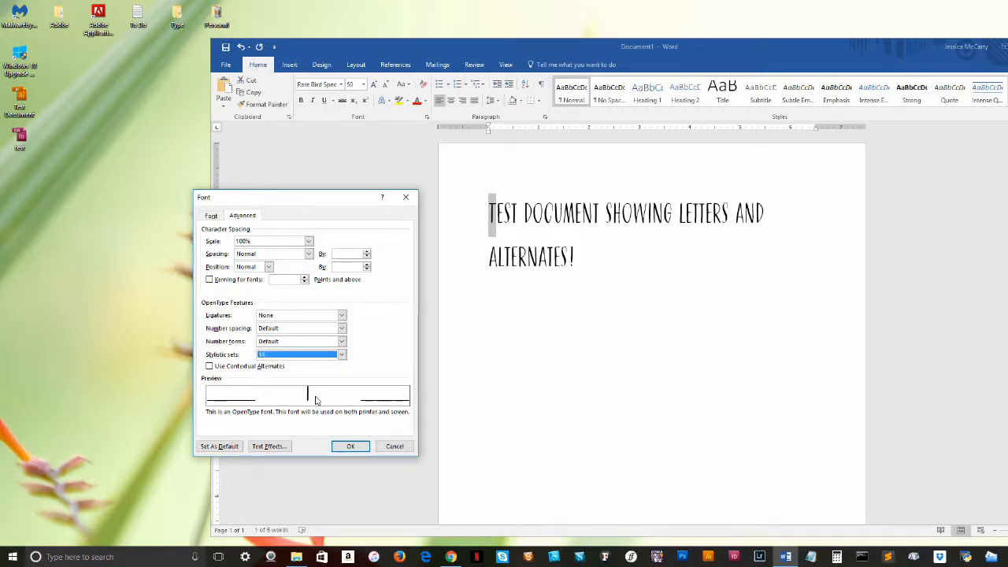
left_click(350, 446)
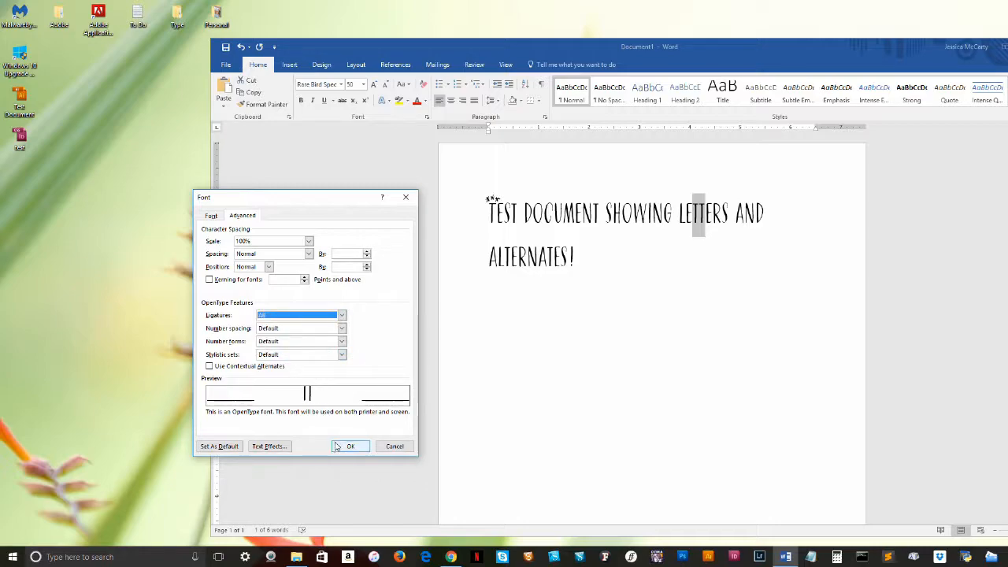
left_click(349, 446)
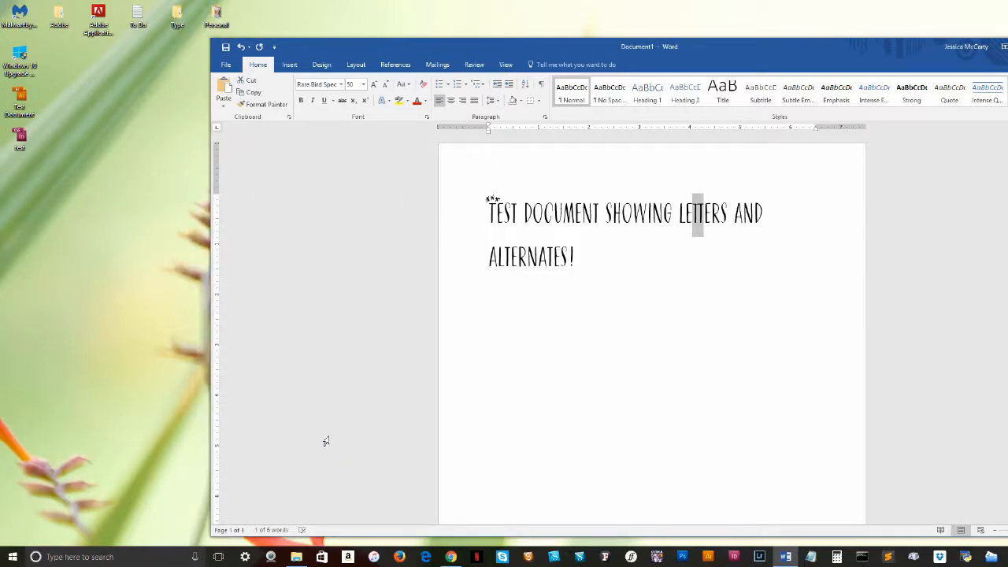
mouse_move(590, 260)
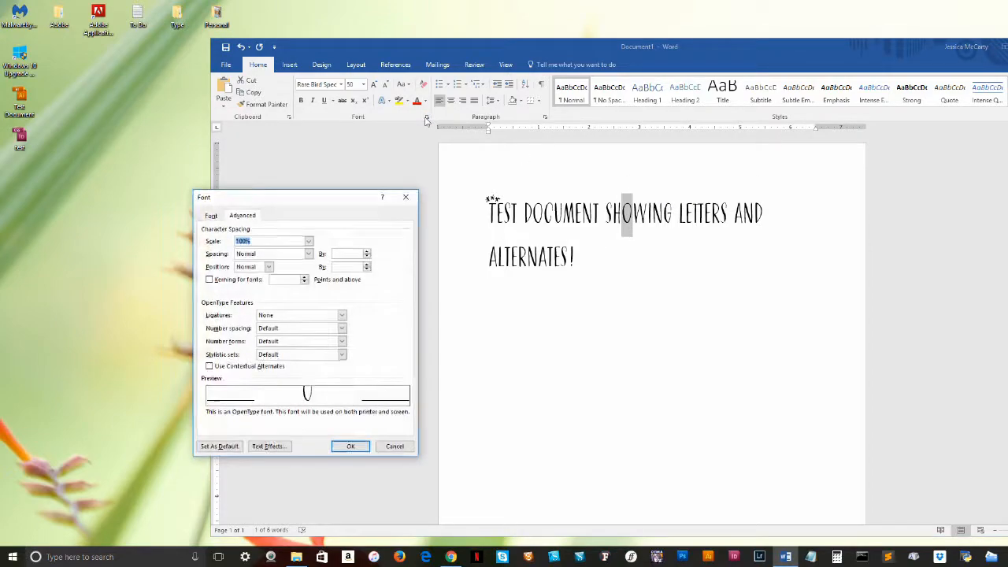
- Choose a stylistic set for the selected letter in SHOWING
left_click(340, 354)
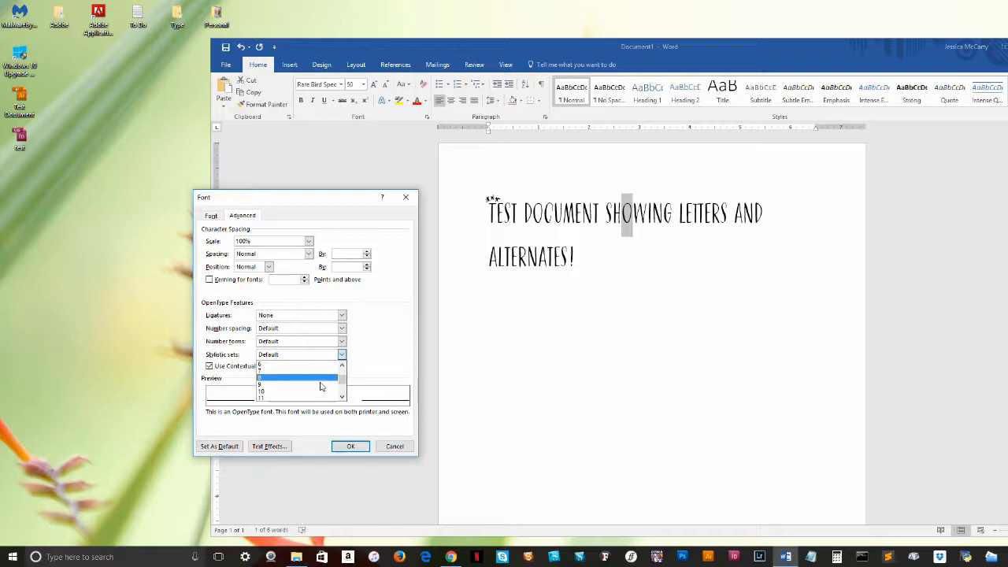
left_click(350, 447)
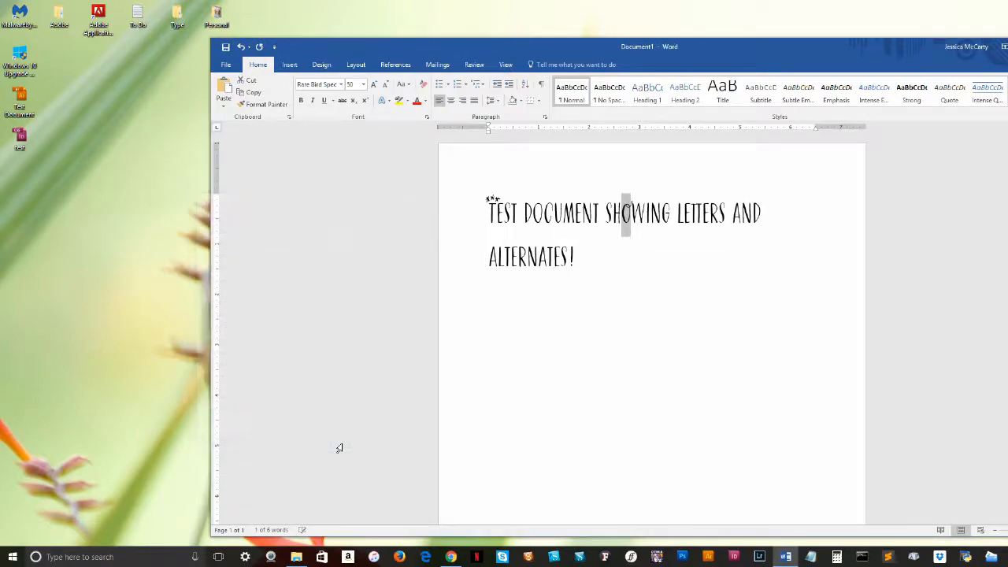
mouse_move(397, 424)
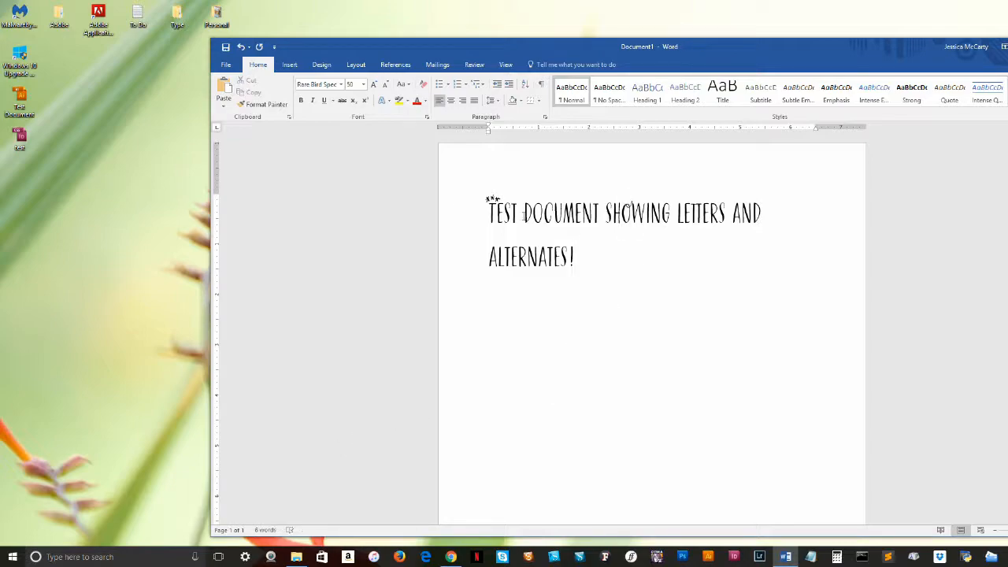
- Open the Word Options dialog from the File view
left_click(227, 65)
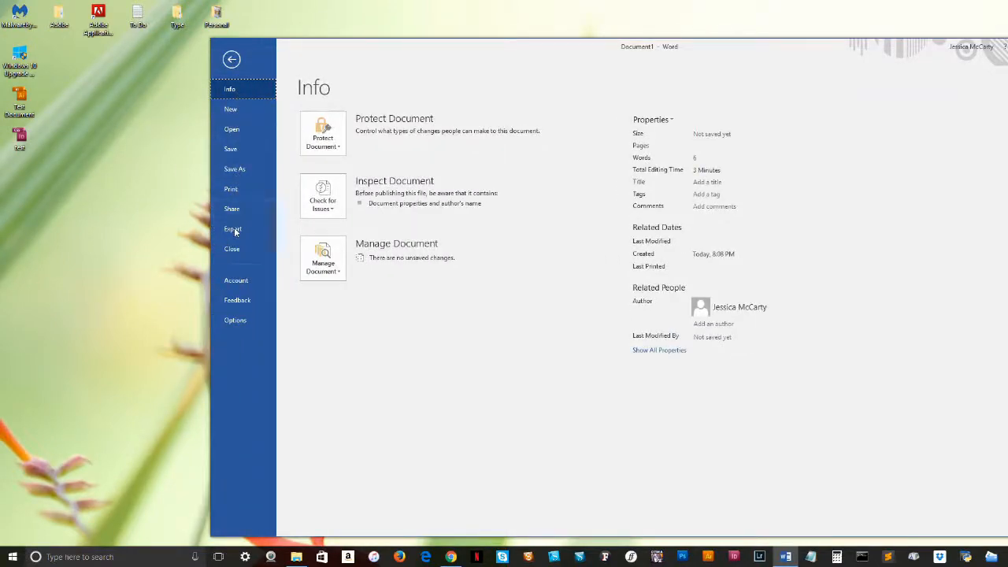
left_click(234, 320)
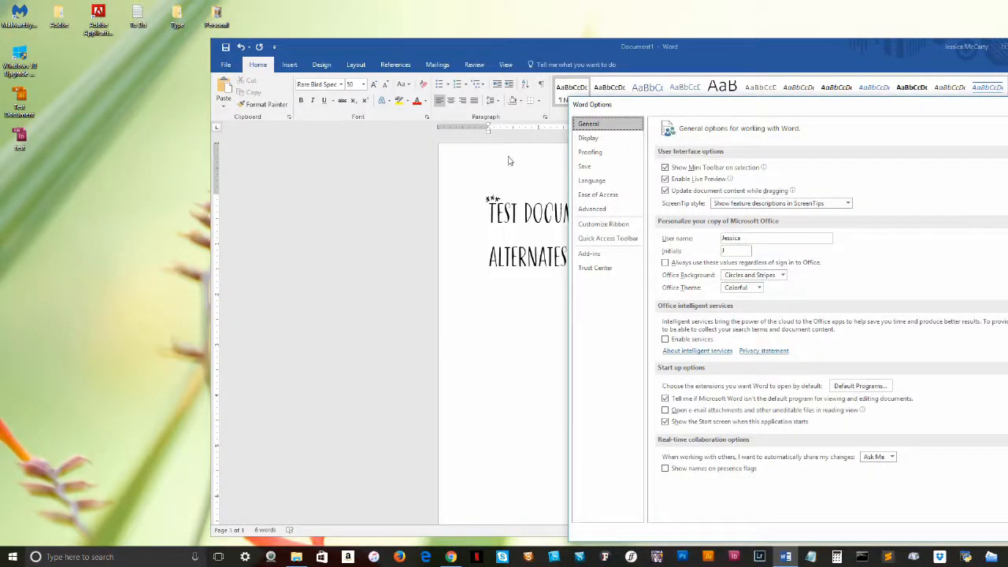